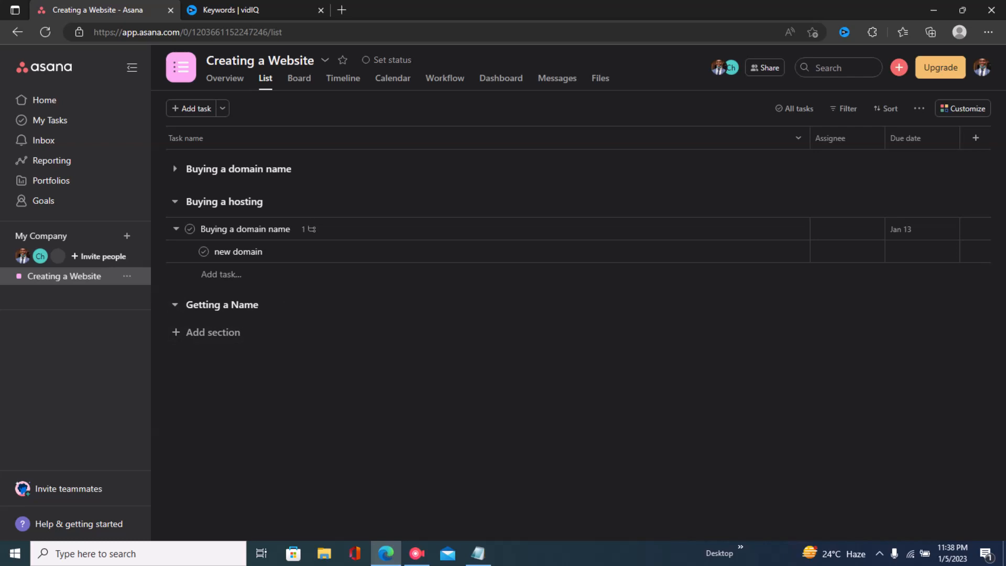
Add a task 'Brainstorm name ideas' under the Getting a Name section and save it
click(212, 332)
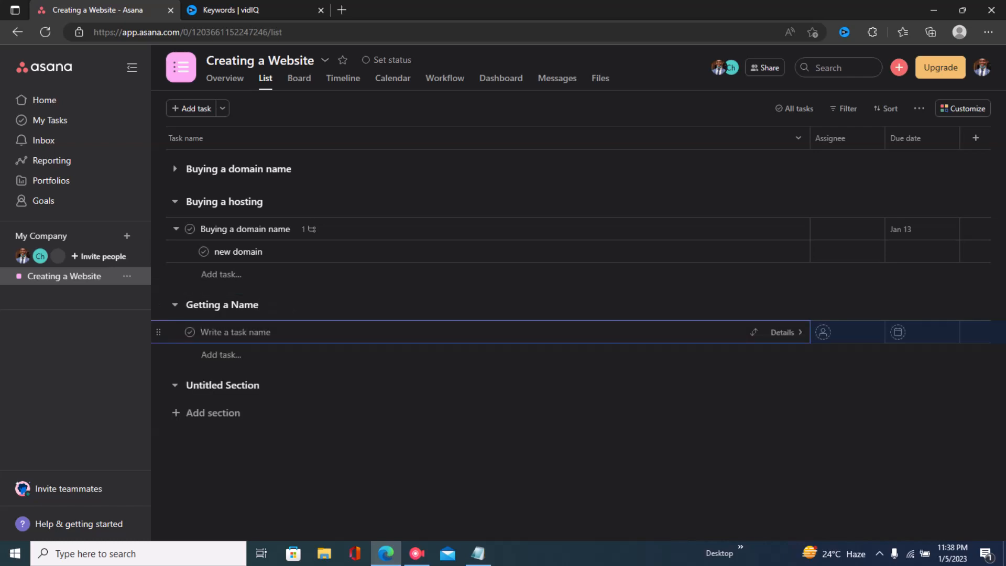
text(Brainstorm)
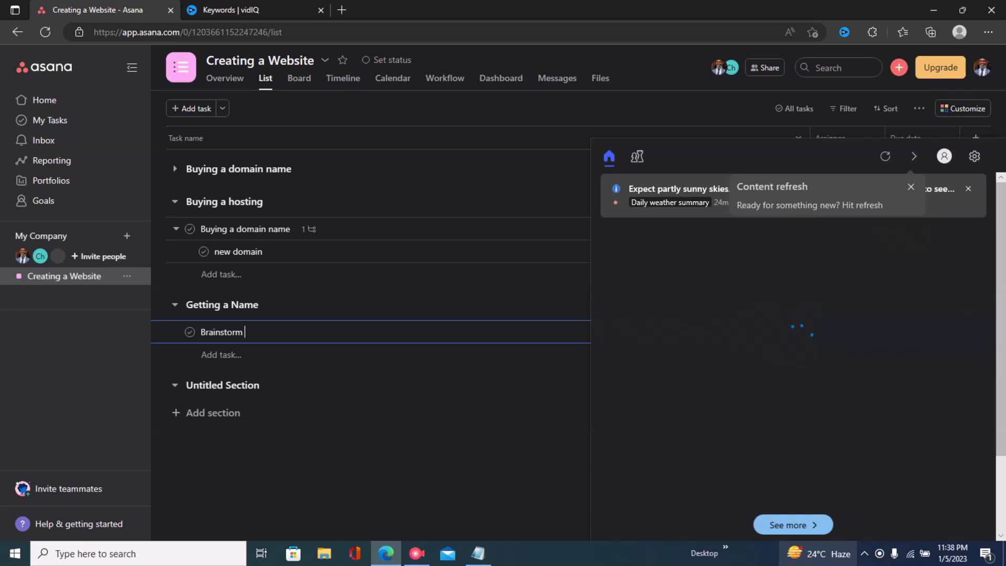
text(name id)
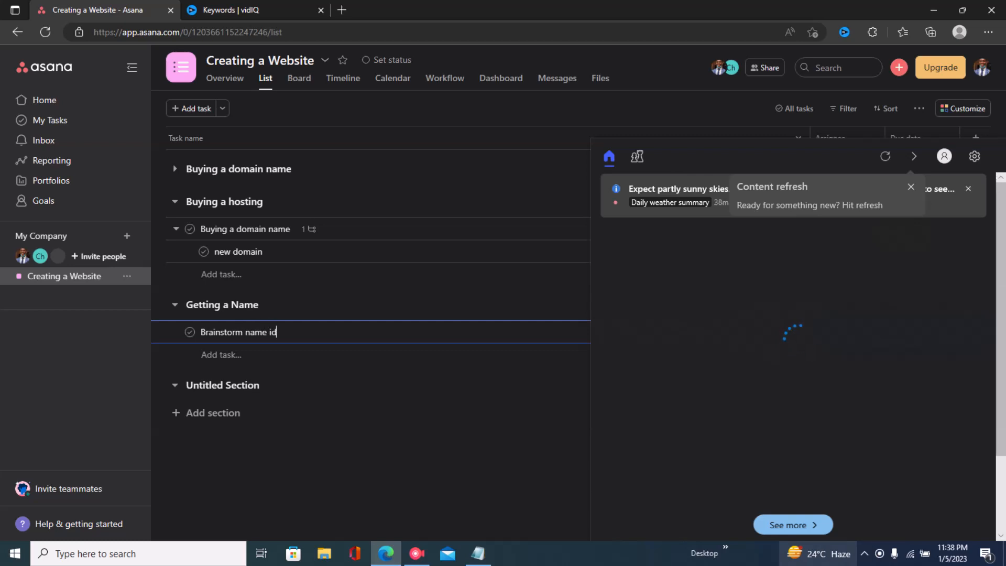
text(eas)
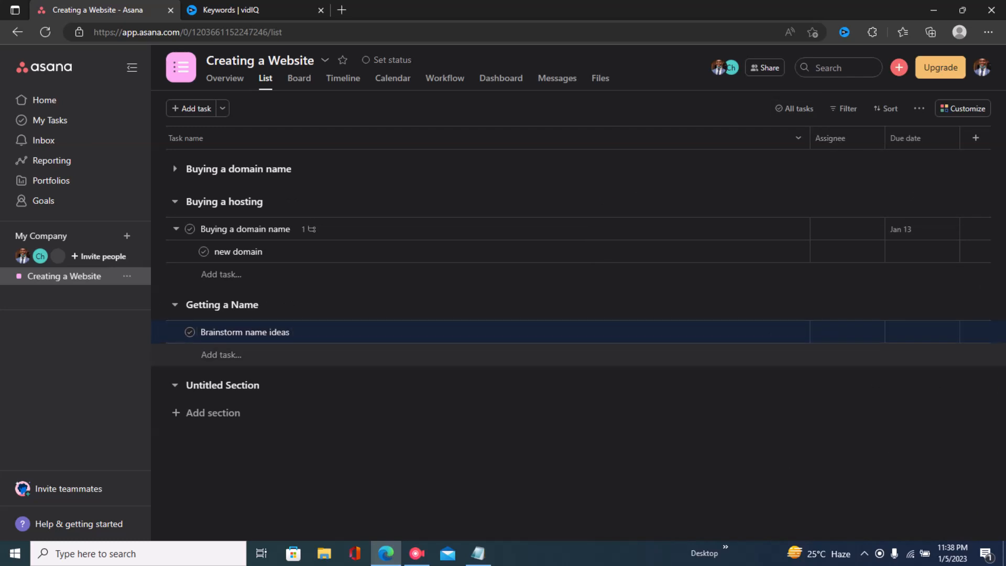
click(245, 332)
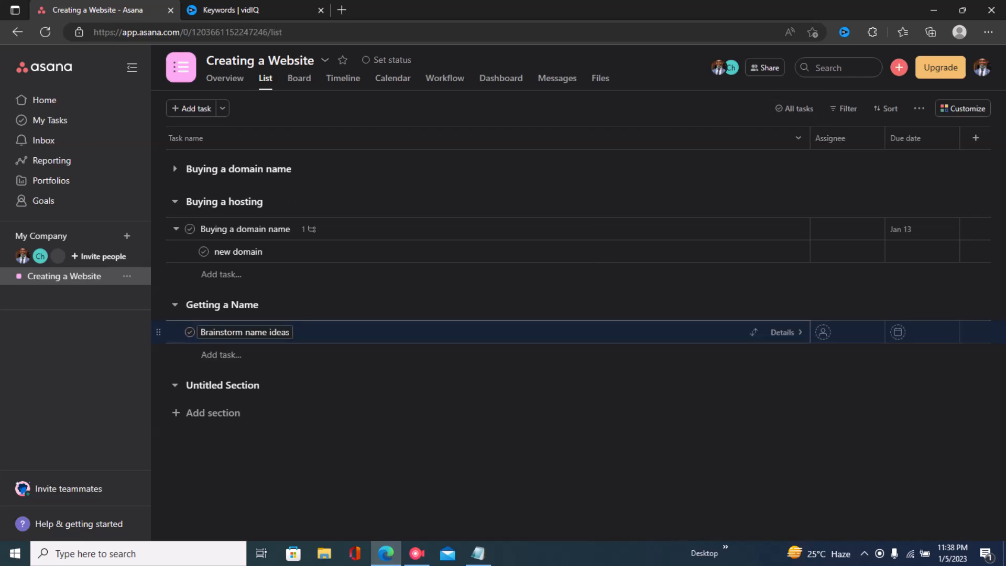
Add subtask 'Get best suggestions' to Brainstorm name ideas from its Details pane
click(245, 332)
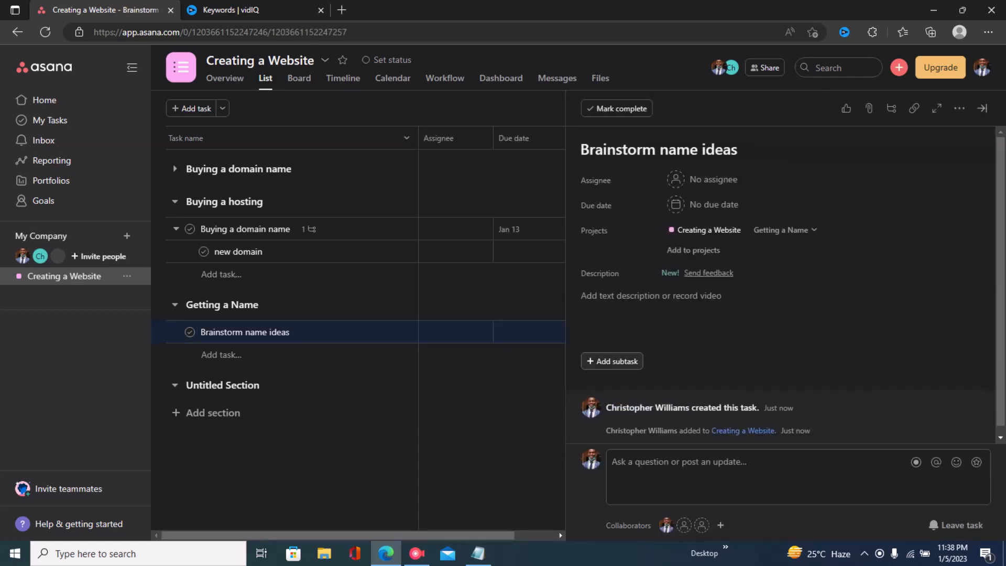
mouse_move(612, 361)
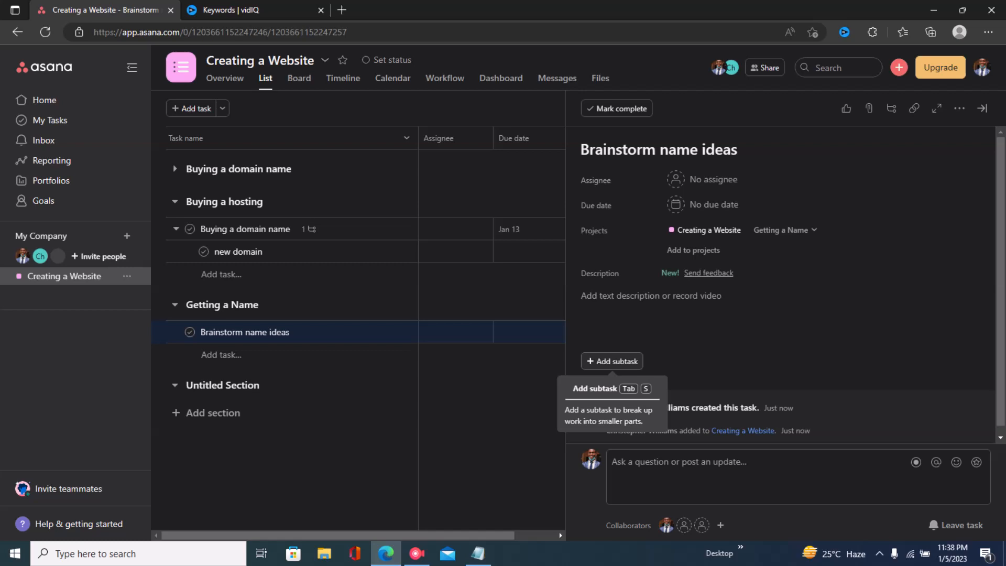
click(612, 361)
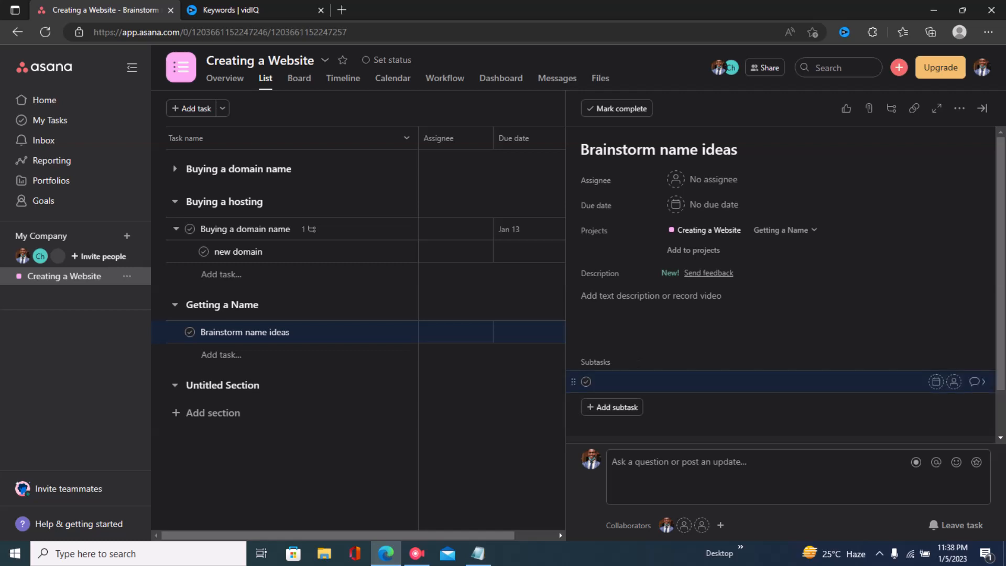
text(G)
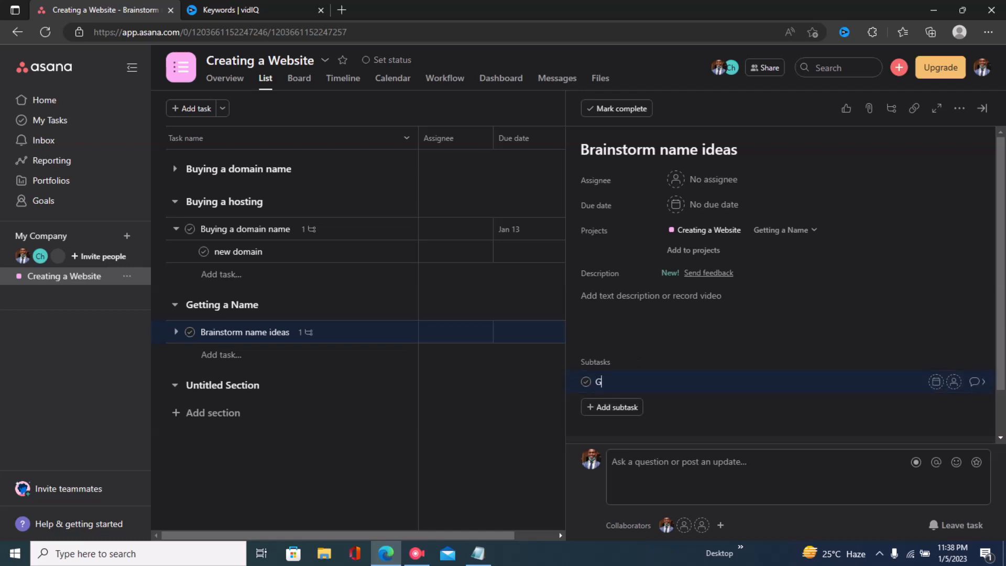
text(et best suggesti)
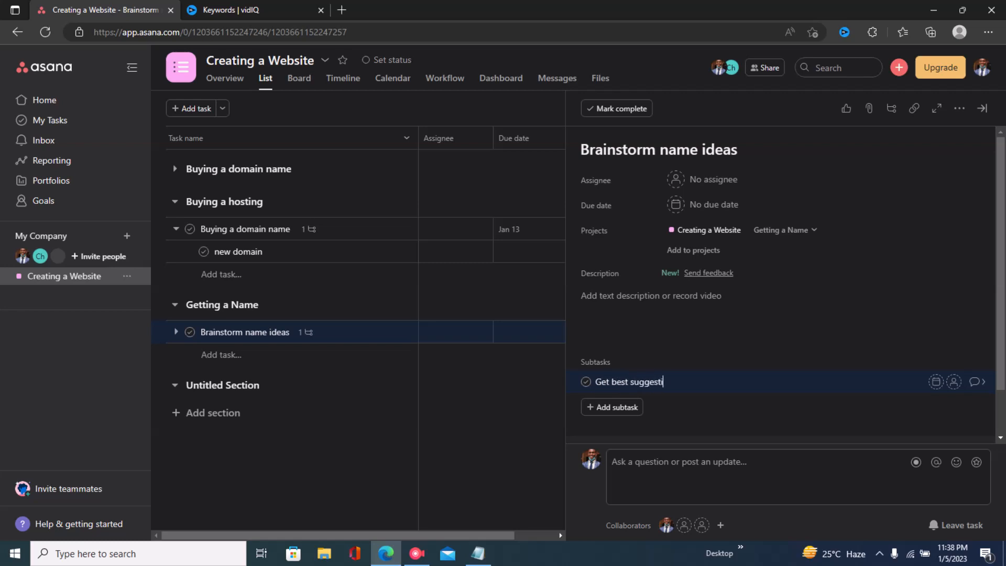
text(ons)
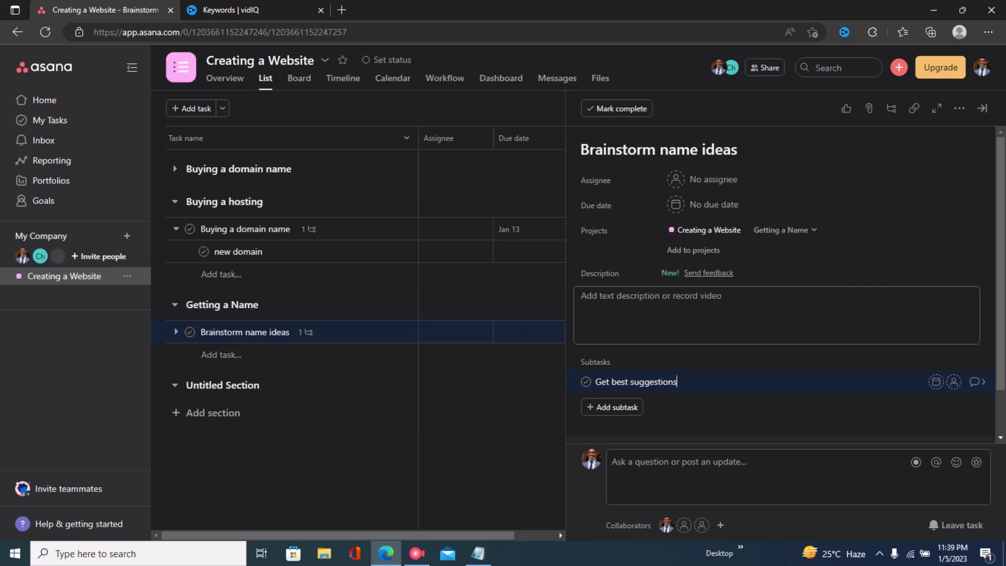
click(674, 307)
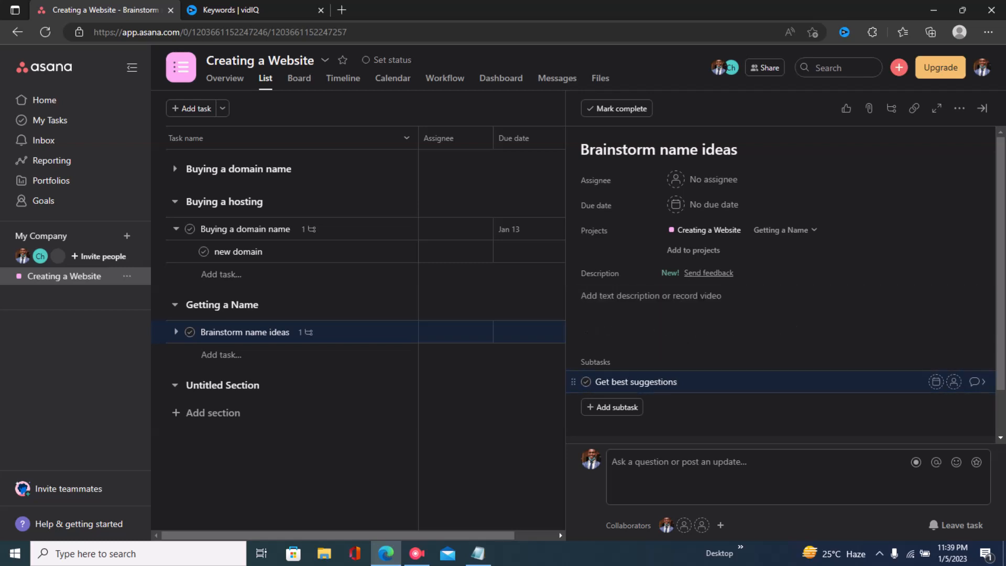
click(659, 149)
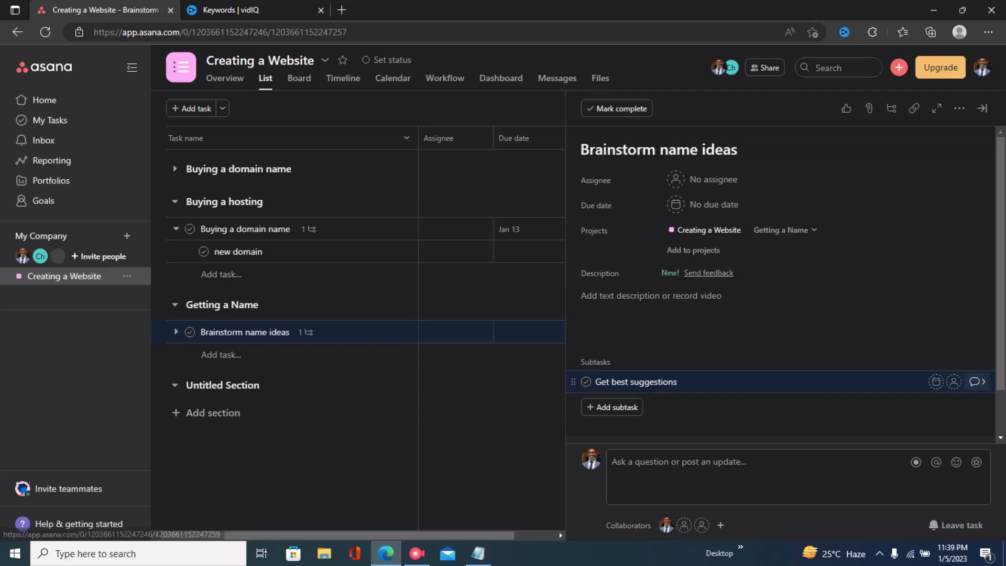
mouse_move(976, 396)
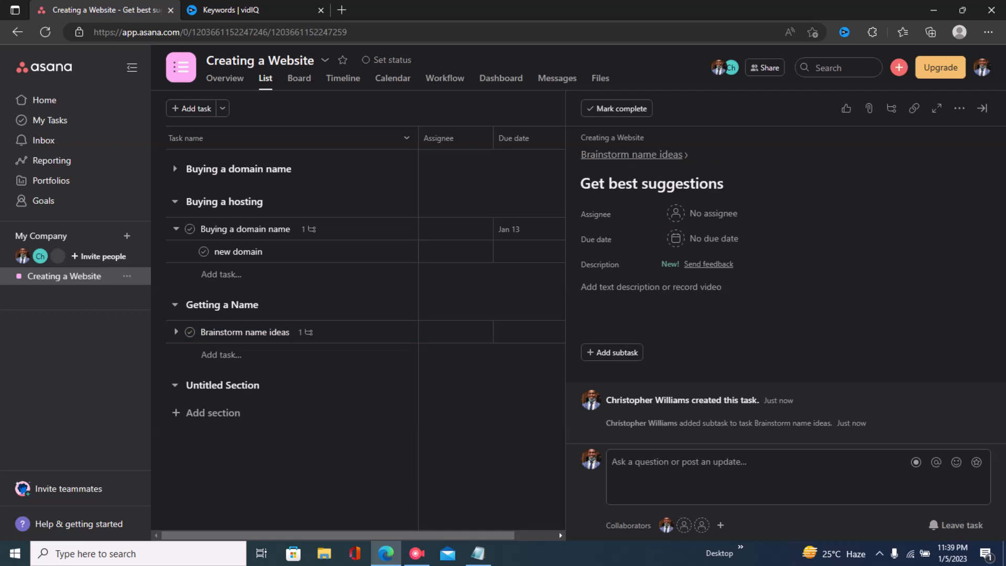
Select the Get best suggestions title in its details pane for editing
click(652, 184)
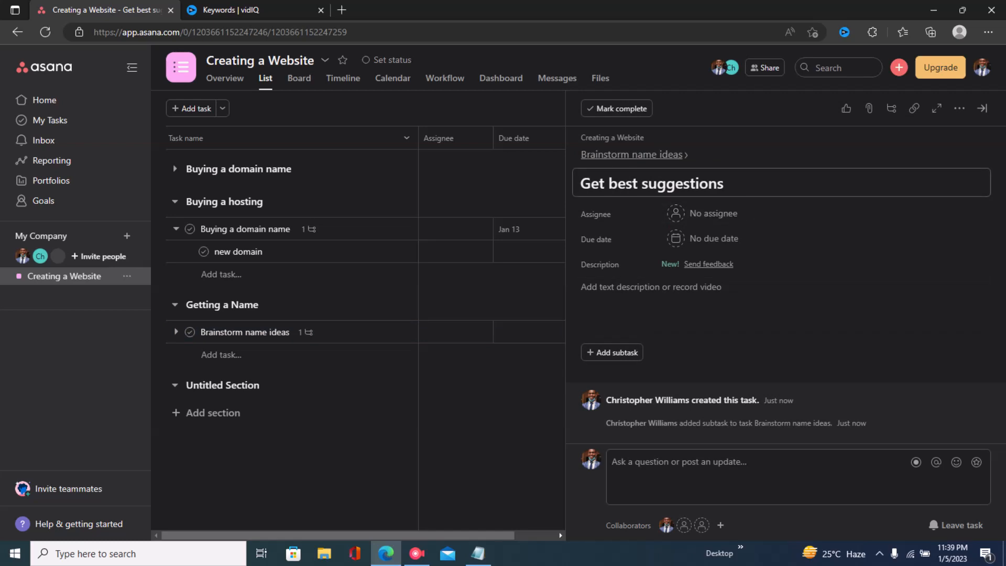
triple_click(652, 183)
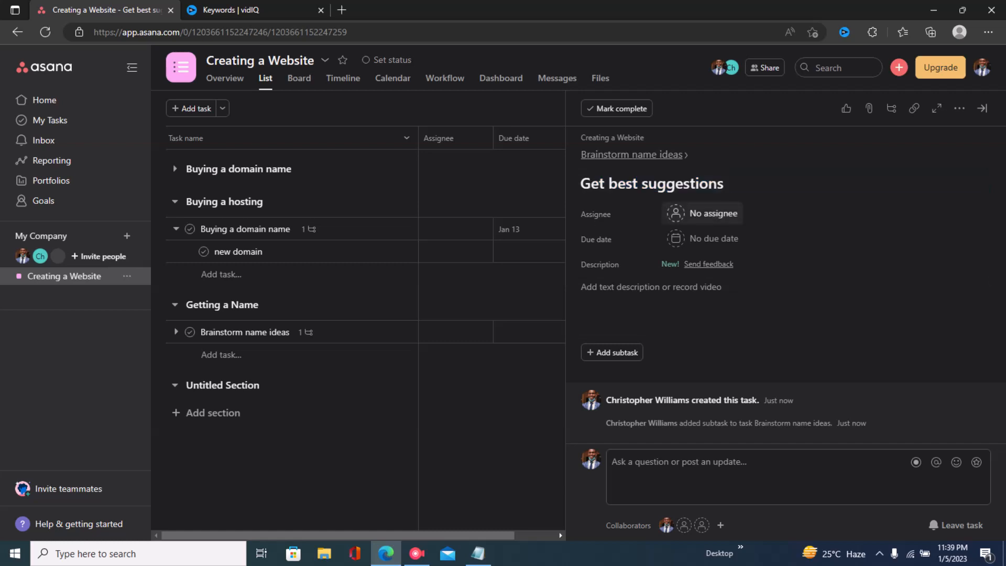
click(652, 182)
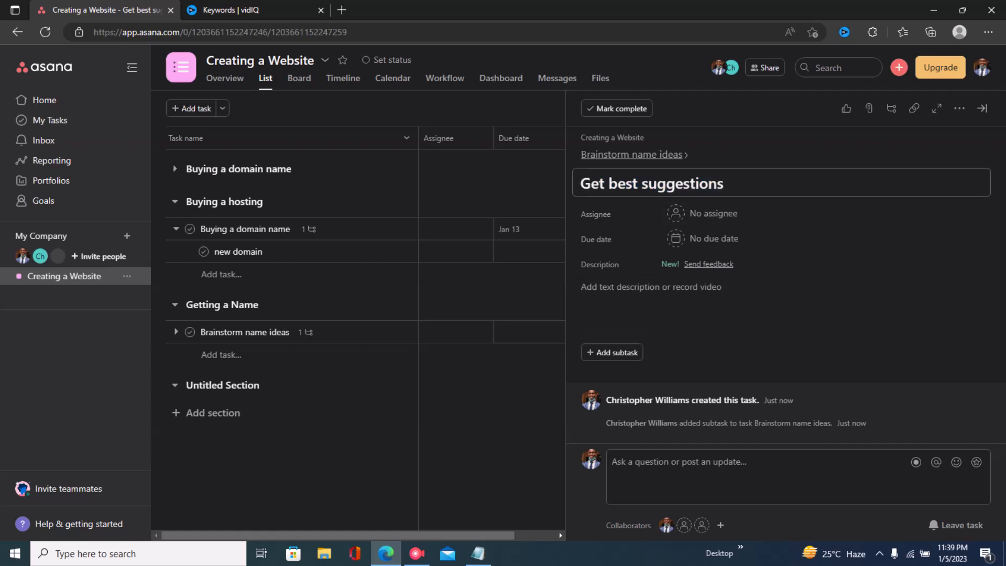
mouse_move(612, 352)
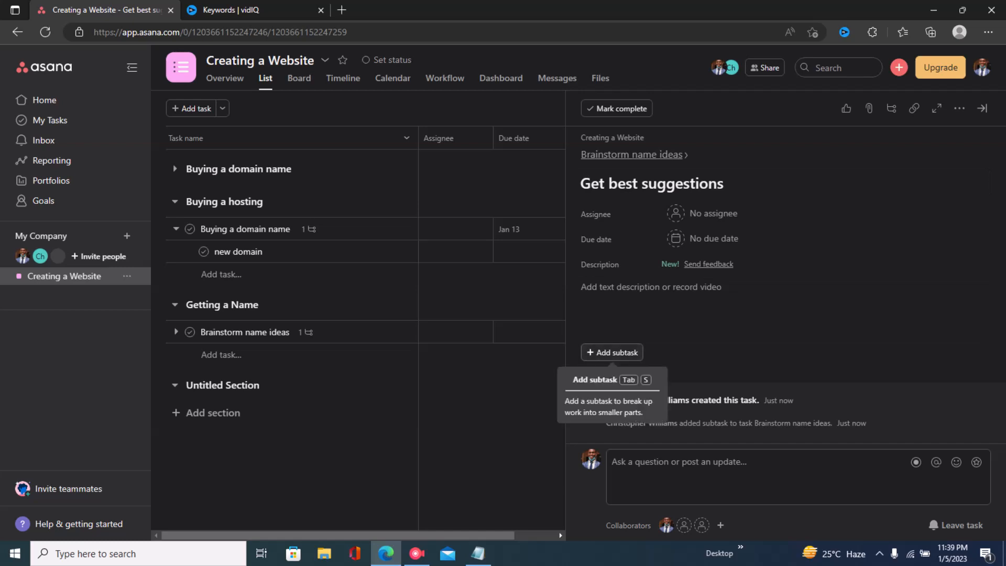
Add nested subtask 'Get ideas from friends' under Get best suggestions
click(612, 352)
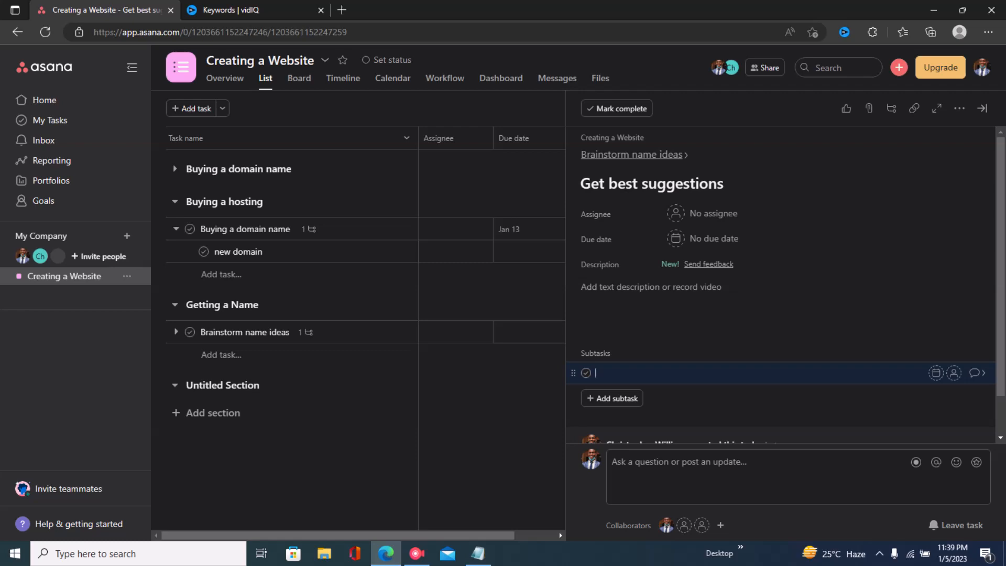
text(Get ideas f)
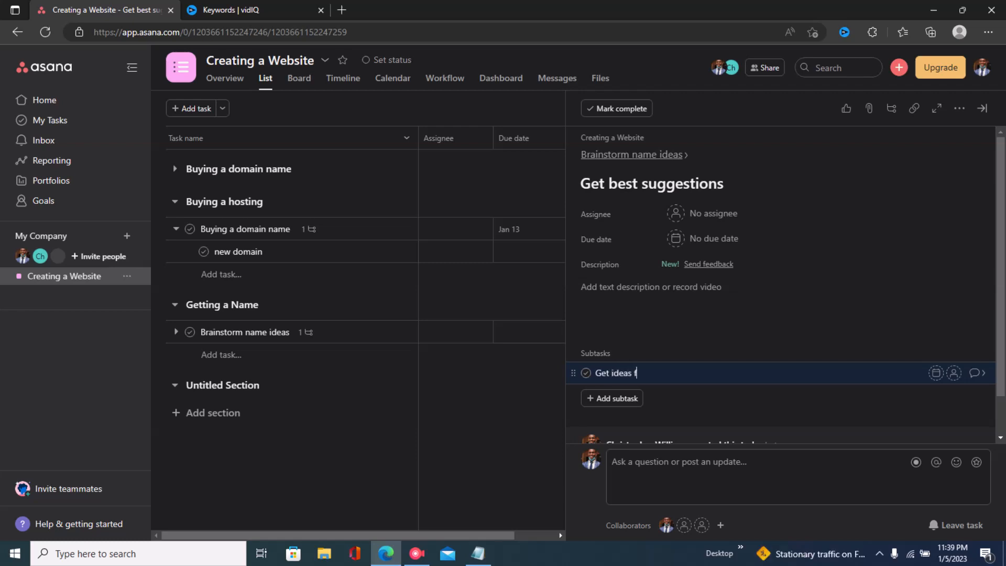
text(rom friends)
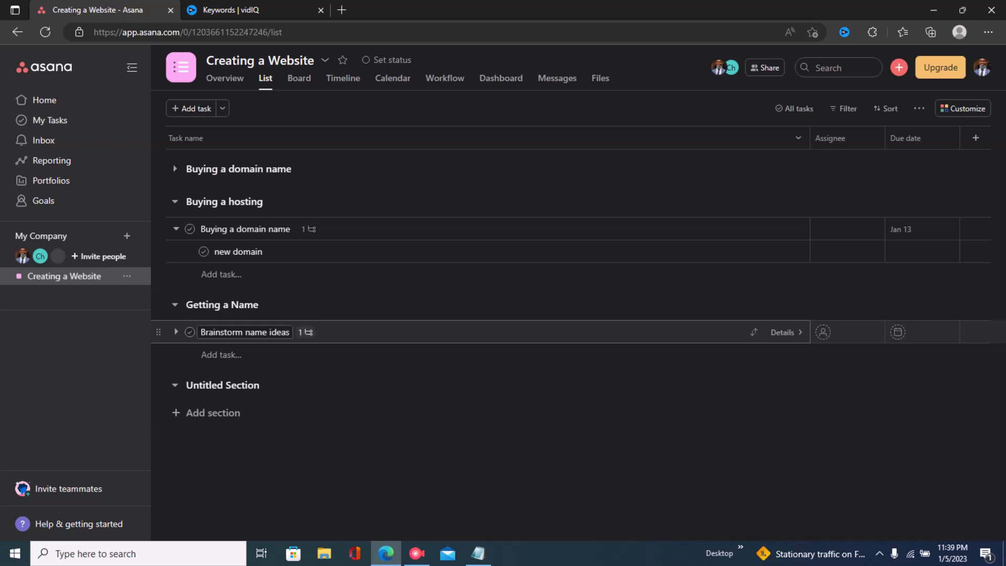
Reopen Get best suggestions from Brainstorm name ideas to show its nested subtask
click(245, 333)
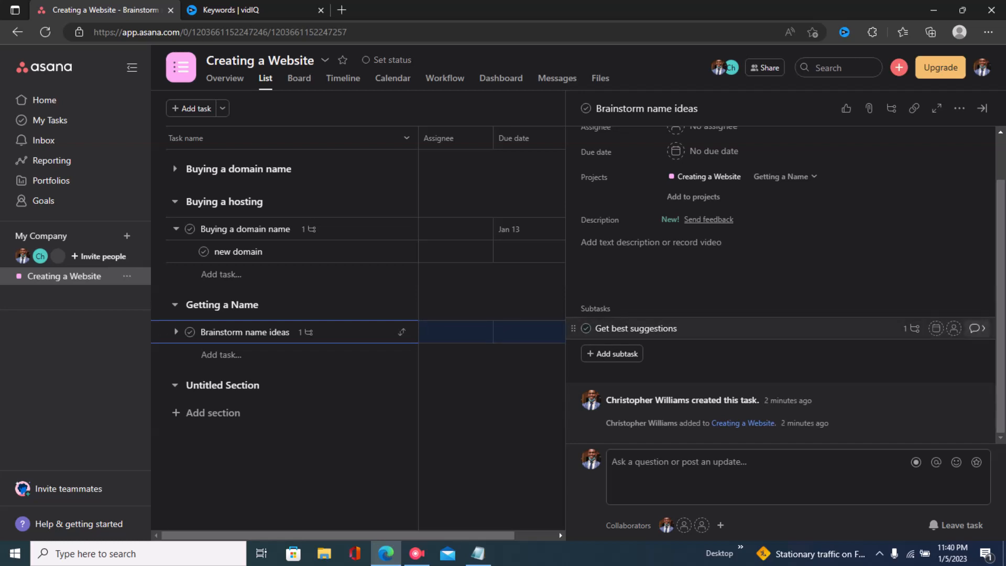
mouse_move(977, 343)
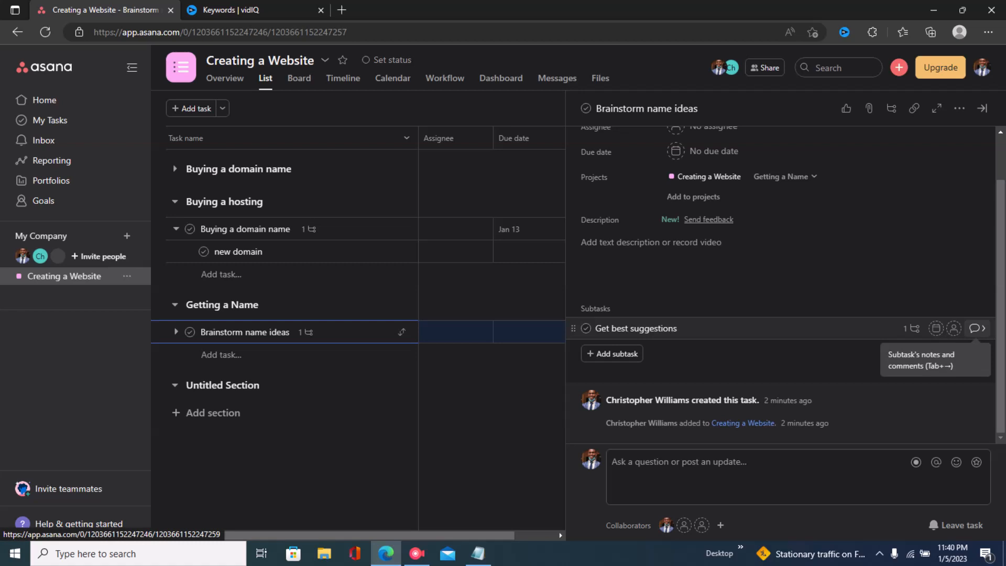
click(637, 328)
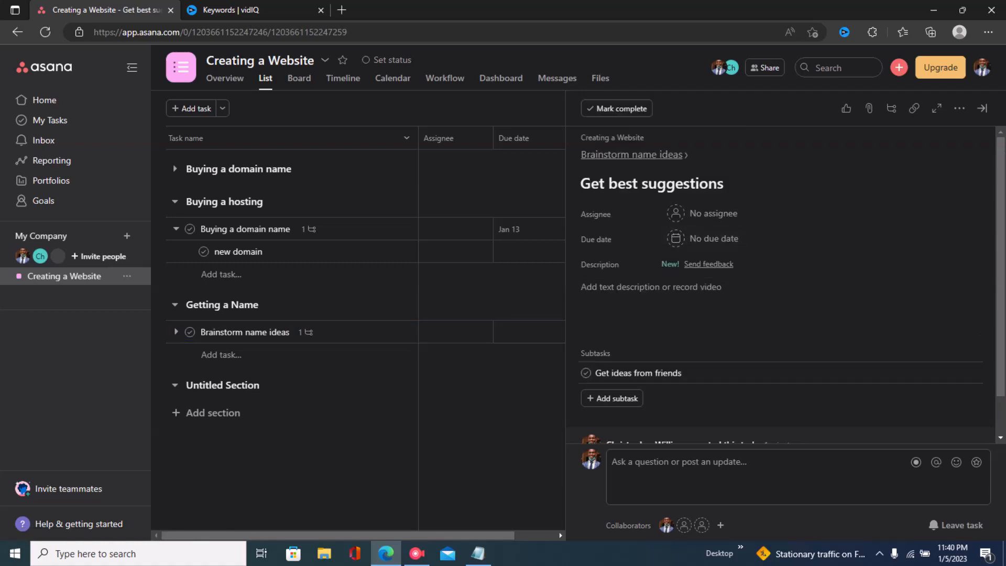